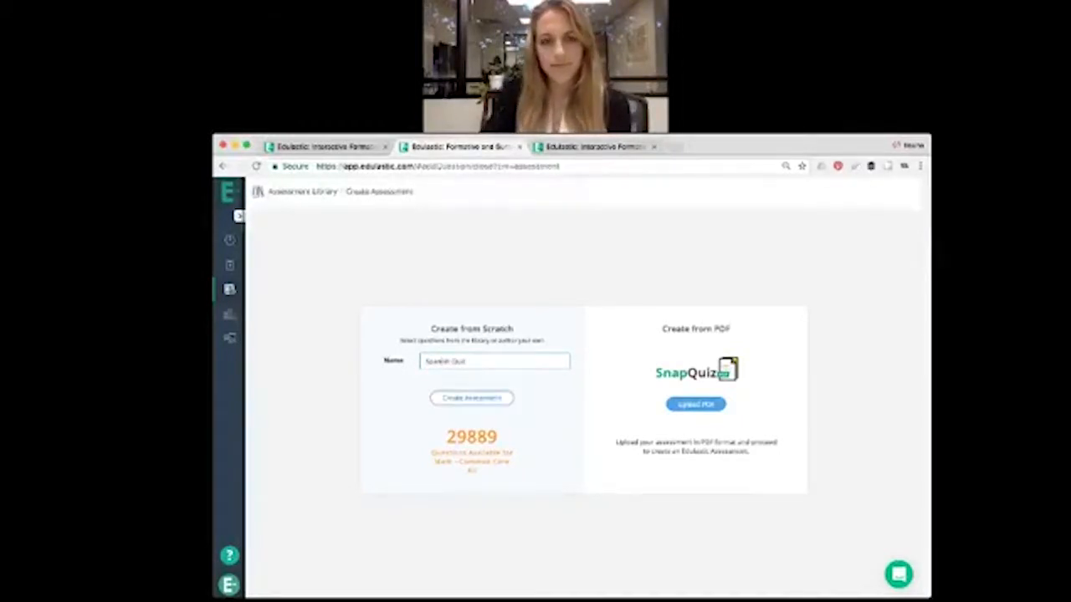
Step: Create the 'Spanish Quiz' assessment from scratch
{"action": "left_click", "coordinate": [471, 397]}
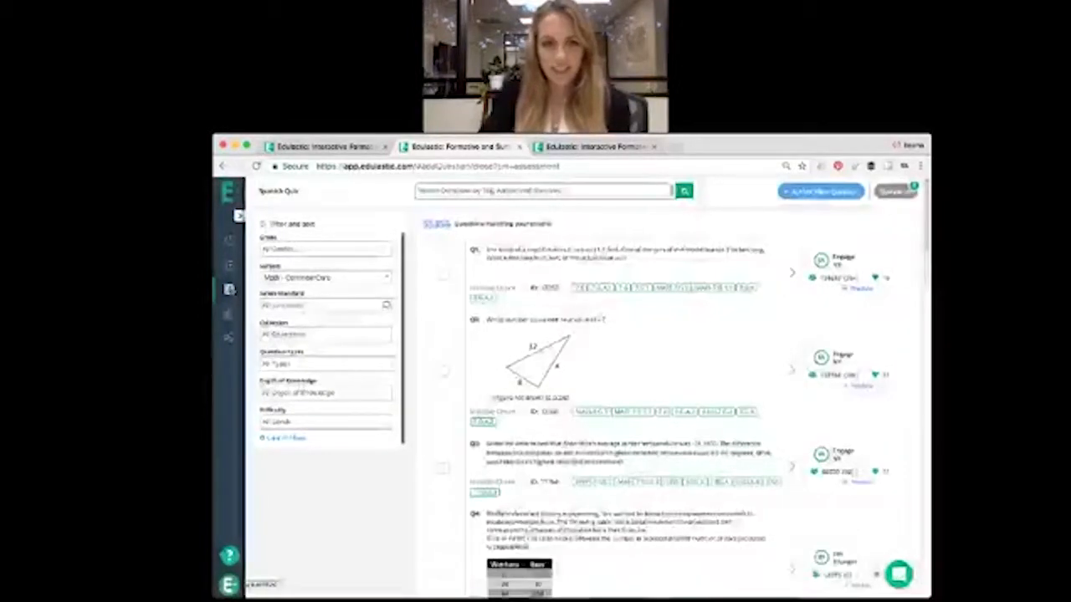
Step: Begin authoring a new question of your own for Spanish Quiz
{"action": "left_click", "coordinate": [819, 191]}
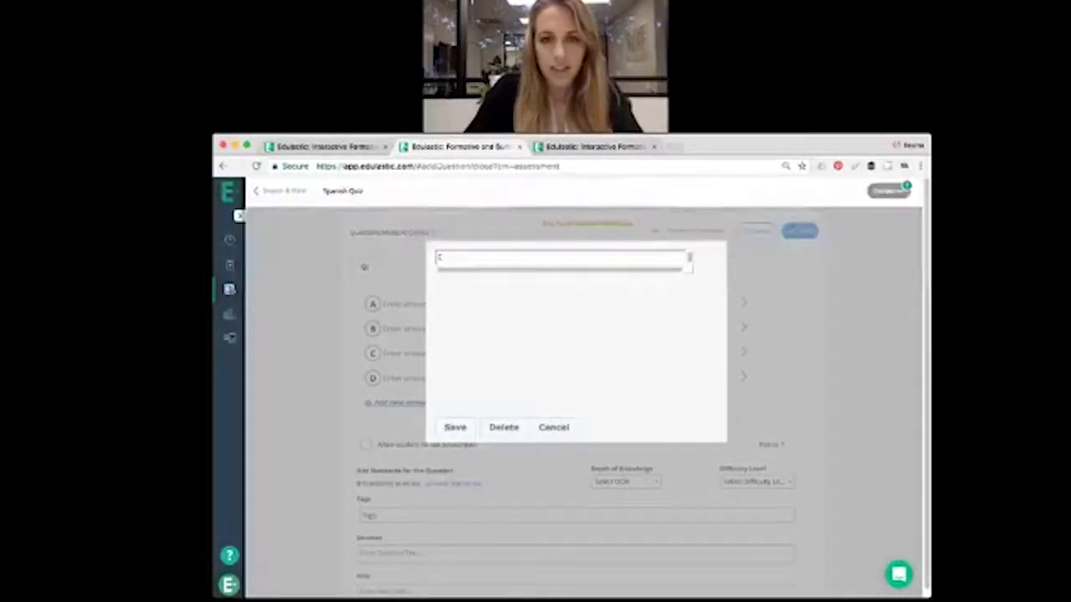
Step: Enter '¿Dónde está la biblioteca?' using the Spanish accent editor
{"action": "left_click", "coordinate": [553, 427]}
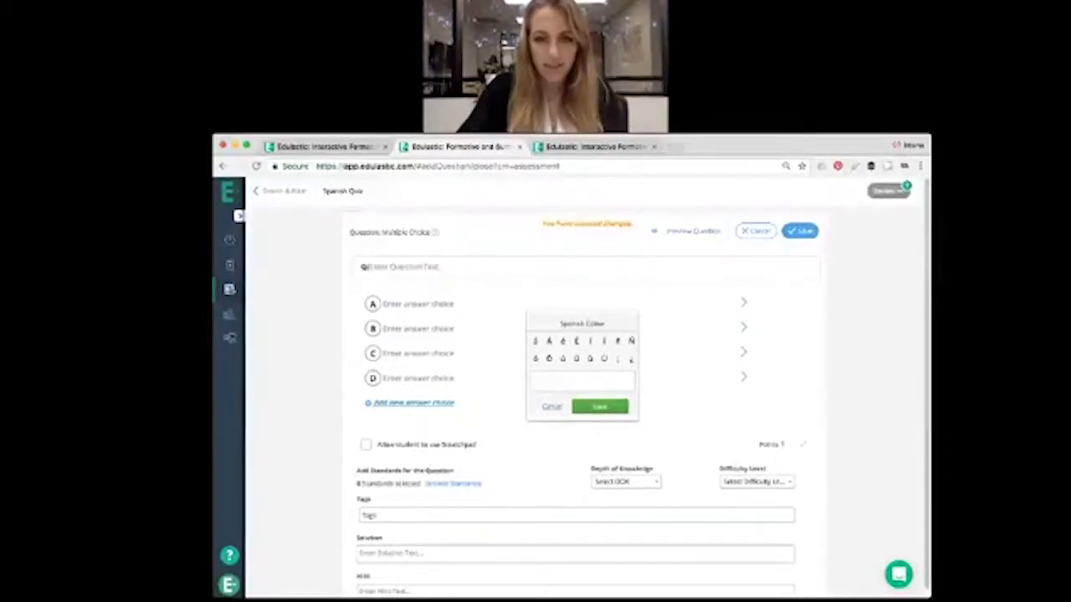
{"action": "type", "text": "á"}
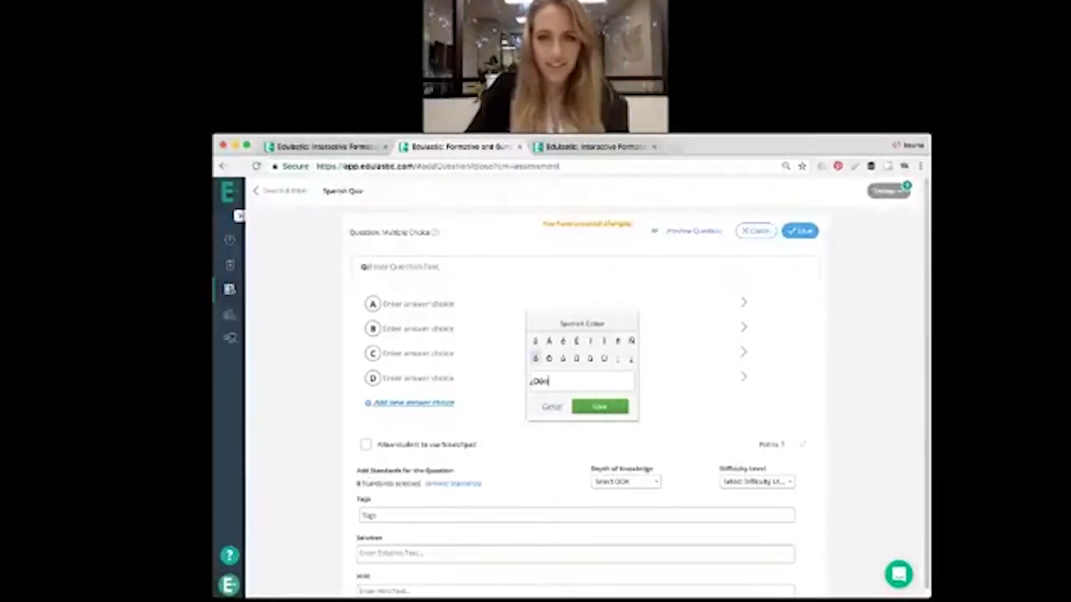
{"action": "type", "text": "de es"}
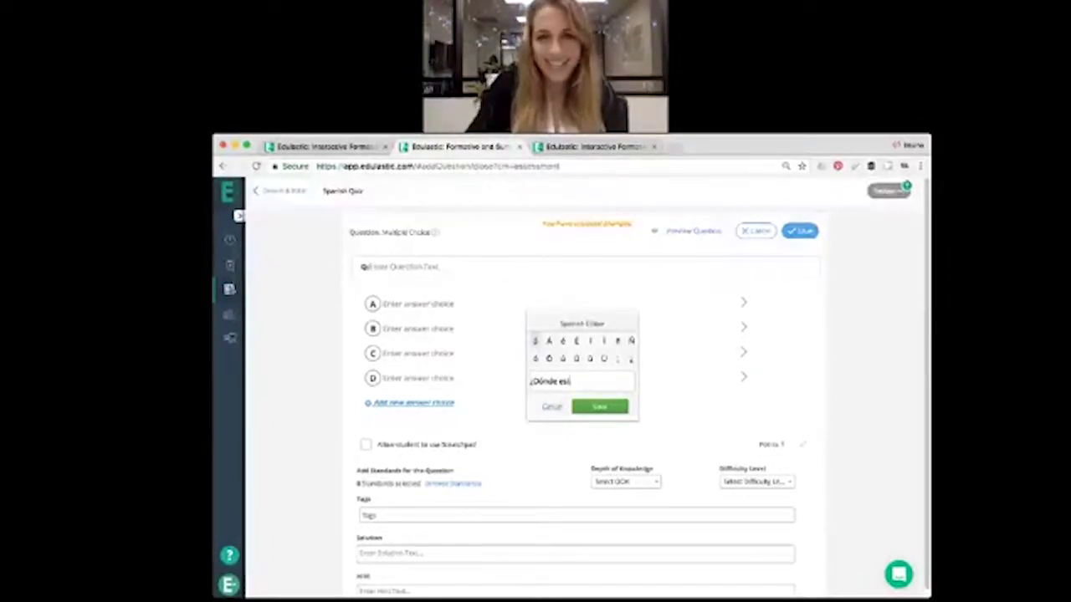
{"action": "type", "text": "á"}
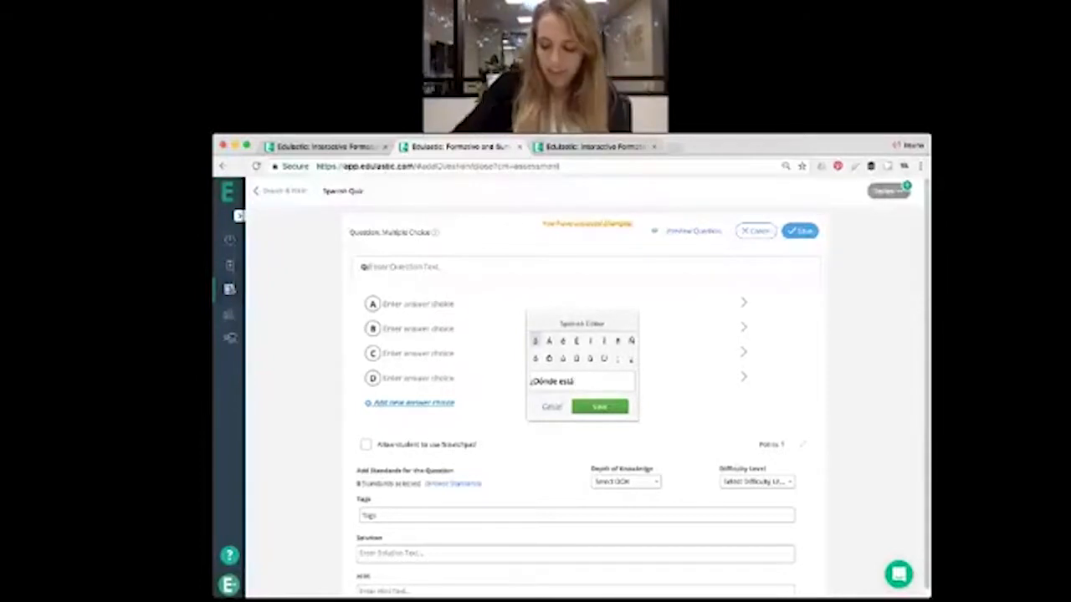
{"action": "type", "text": "la"}
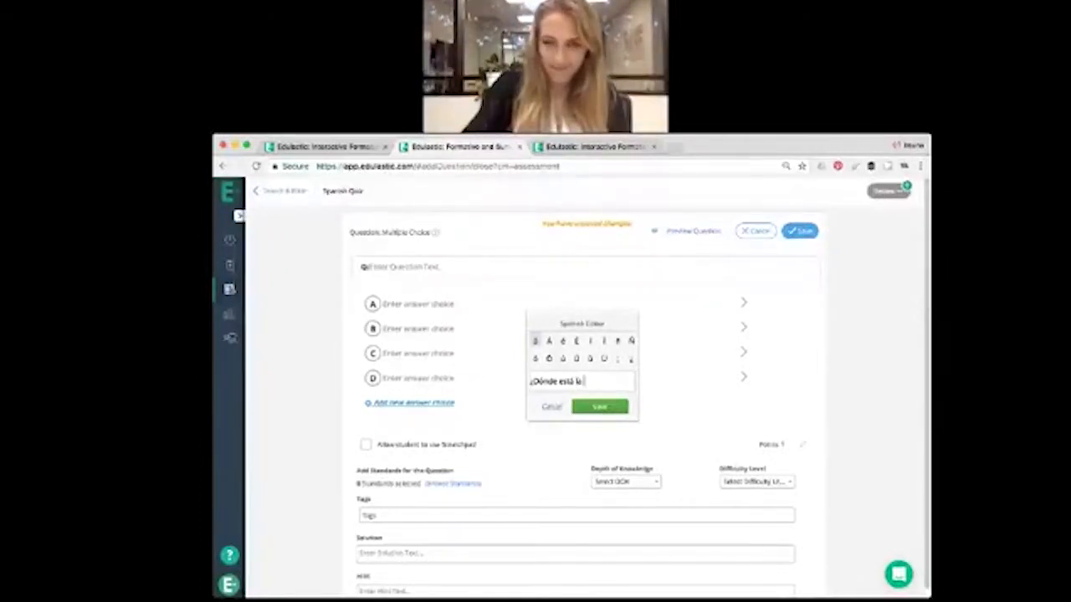
{"action": "type", "text": "biblioteca?"}
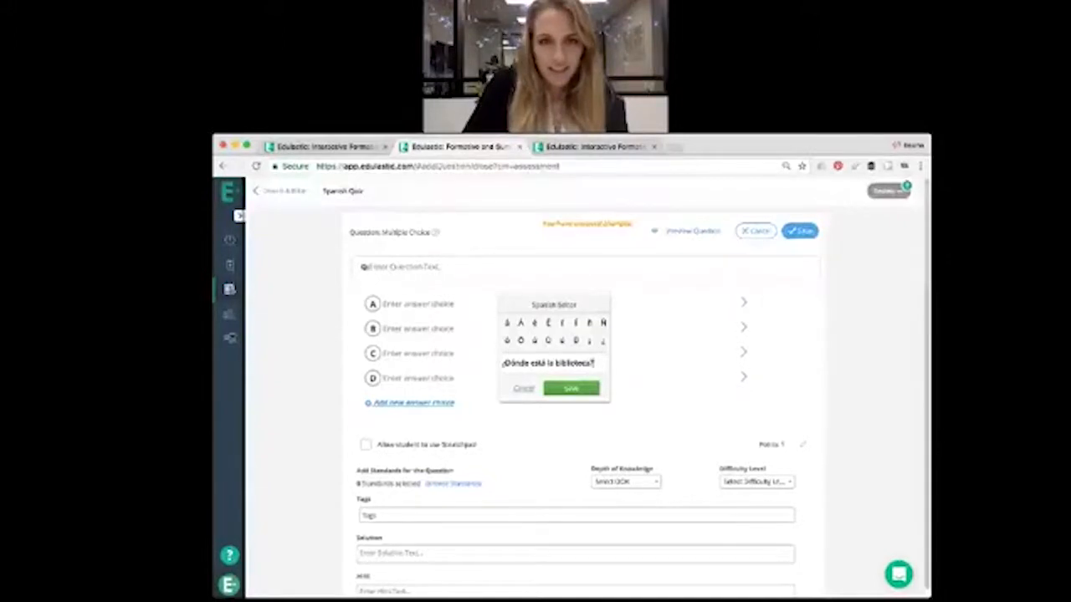
Step: Insert the question text into Q1 and put '¡En la escuela!' in choice A
{"action": "left_click", "coordinate": [571, 388]}
{"action": "type", "text": "En la esquina"}
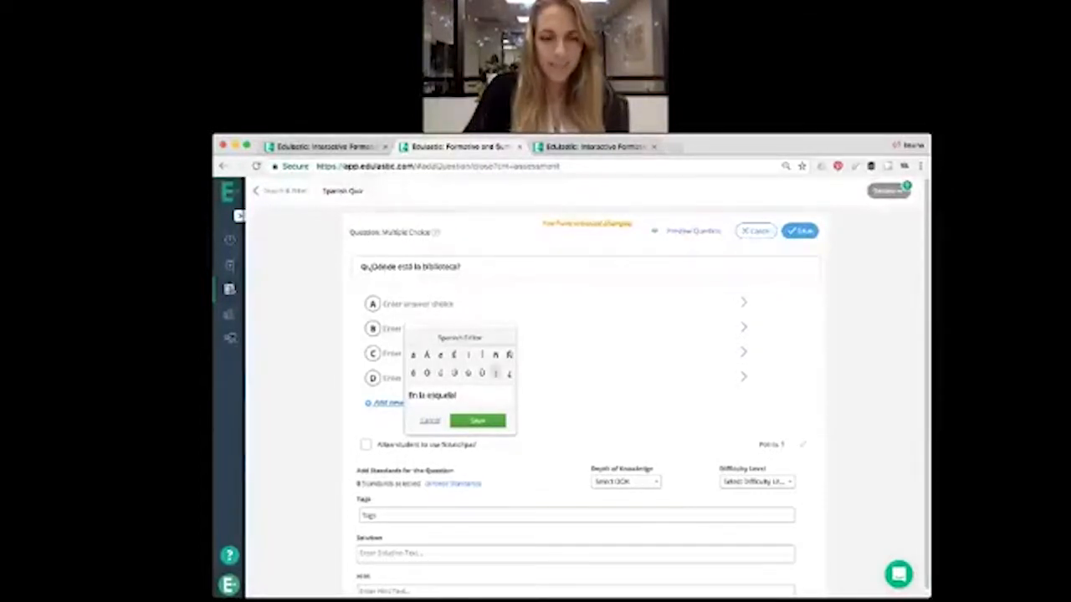
{"action": "left_click", "coordinate": [477, 420]}
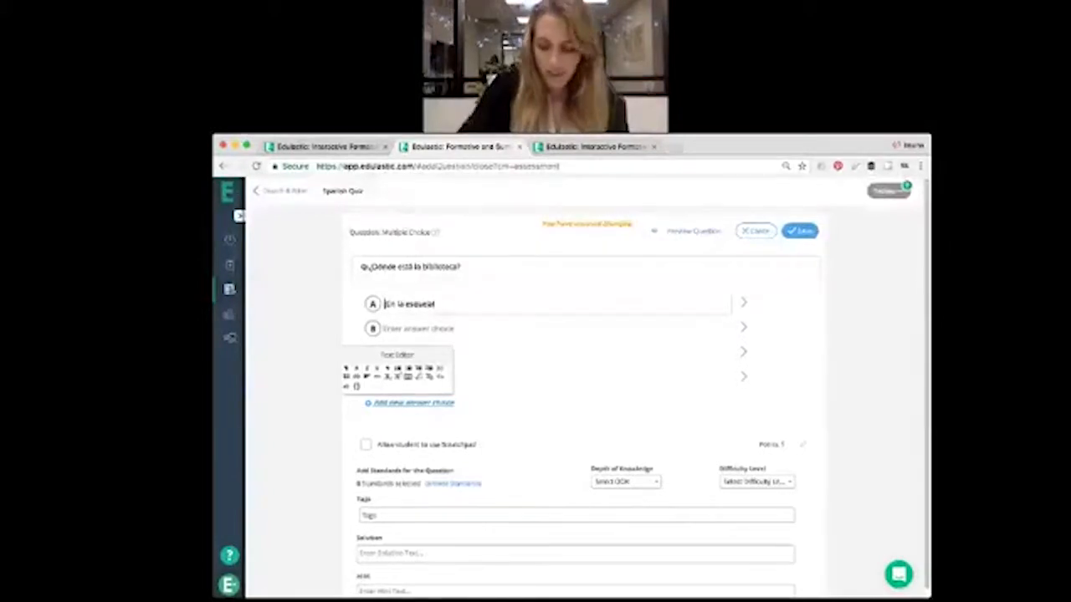
{"action": "left_click", "coordinate": [411, 403]}
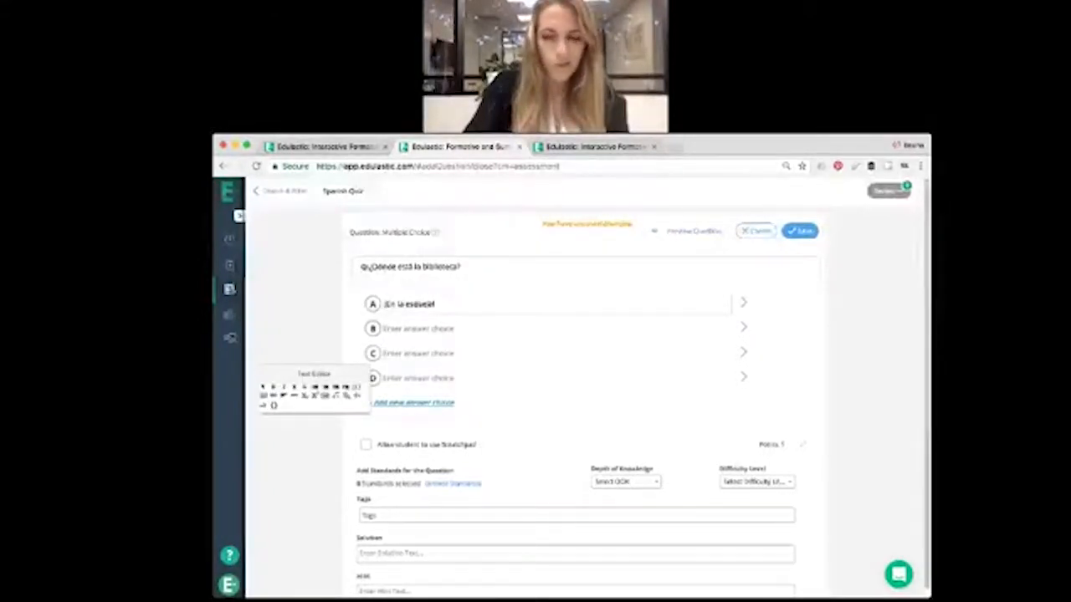
Step: Fill choices B–D with 'No lo sé', 'Por ahí' and 'Aquí'
{"action": "left_click", "coordinate": [544, 328]}
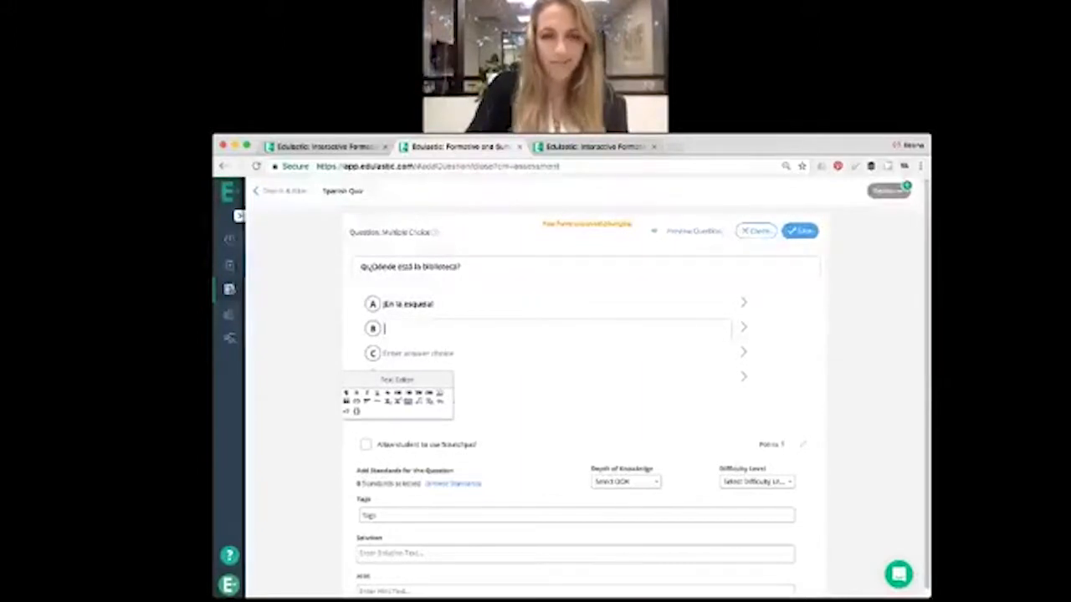
{"action": "type", "text": "No lo sé"}
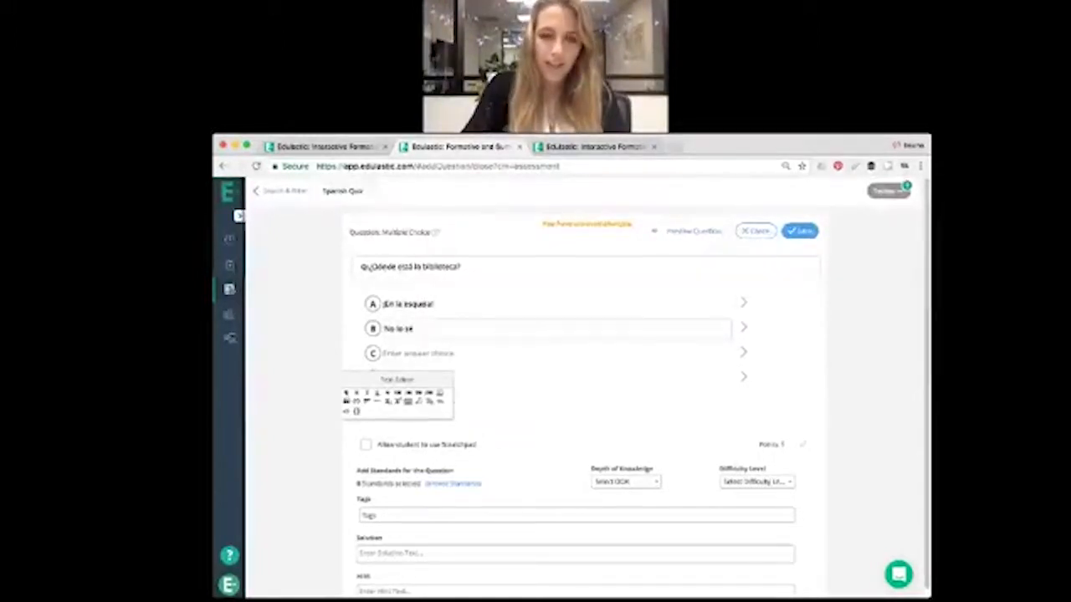
{"action": "type", "text": "Por"}
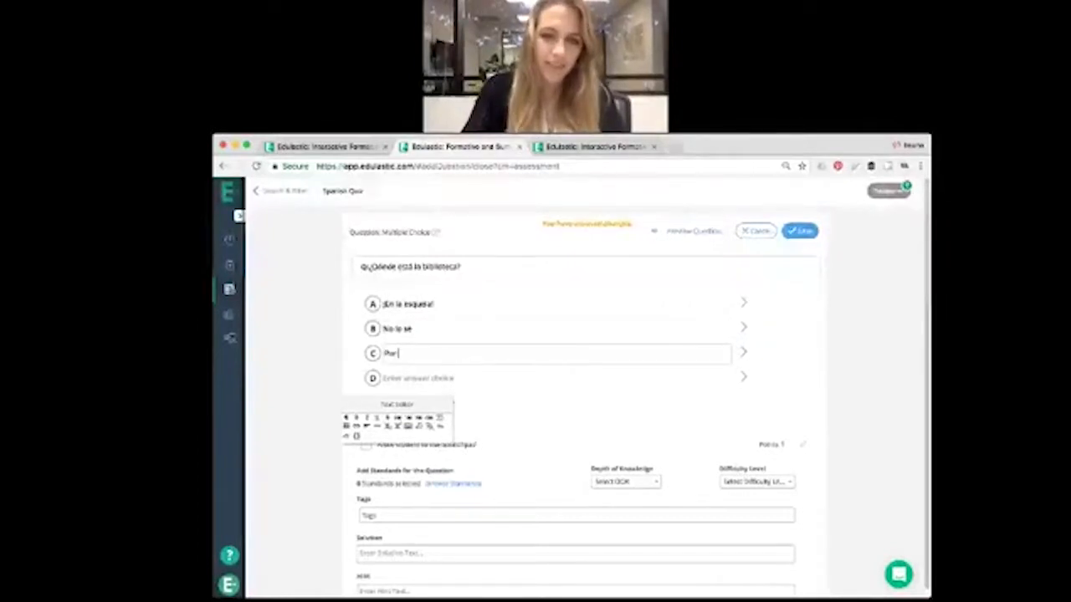
{"action": "type", "text": "ahi"}
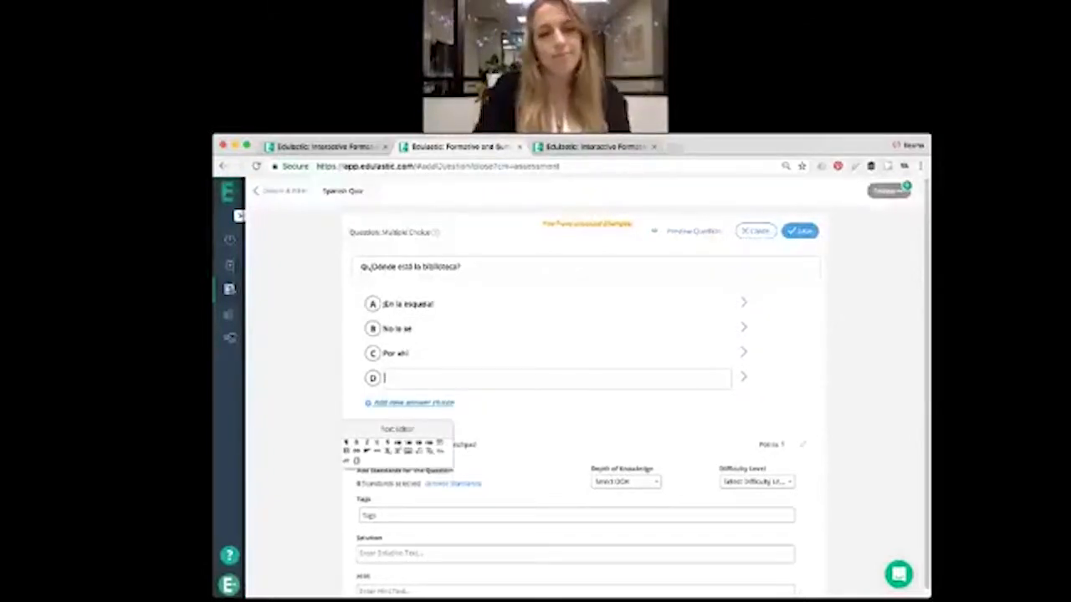
{"action": "type", "text": "A"}
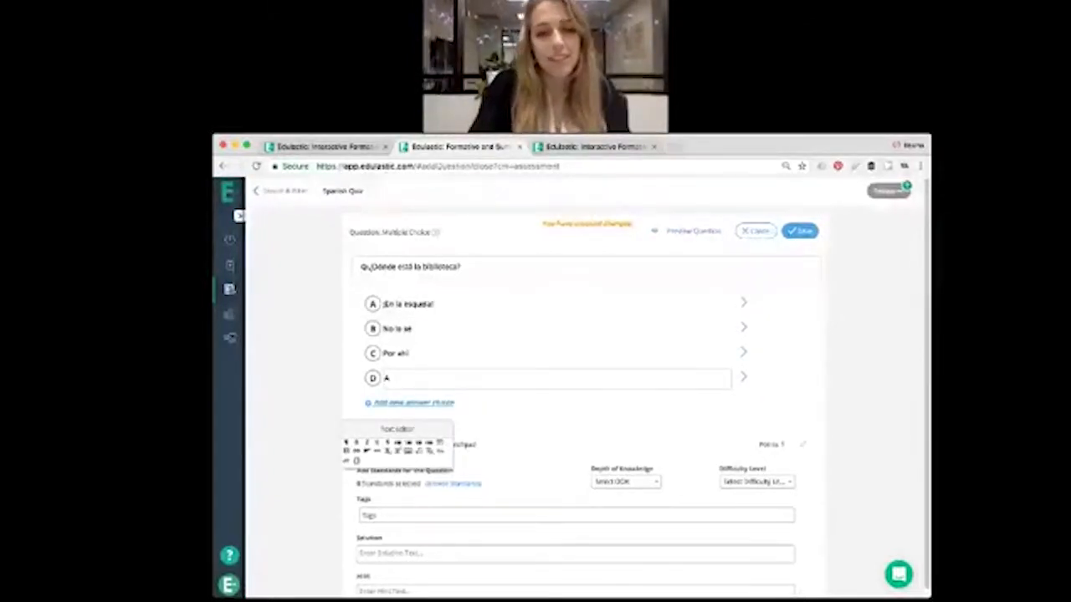
{"action": "type", "text": "quí"}
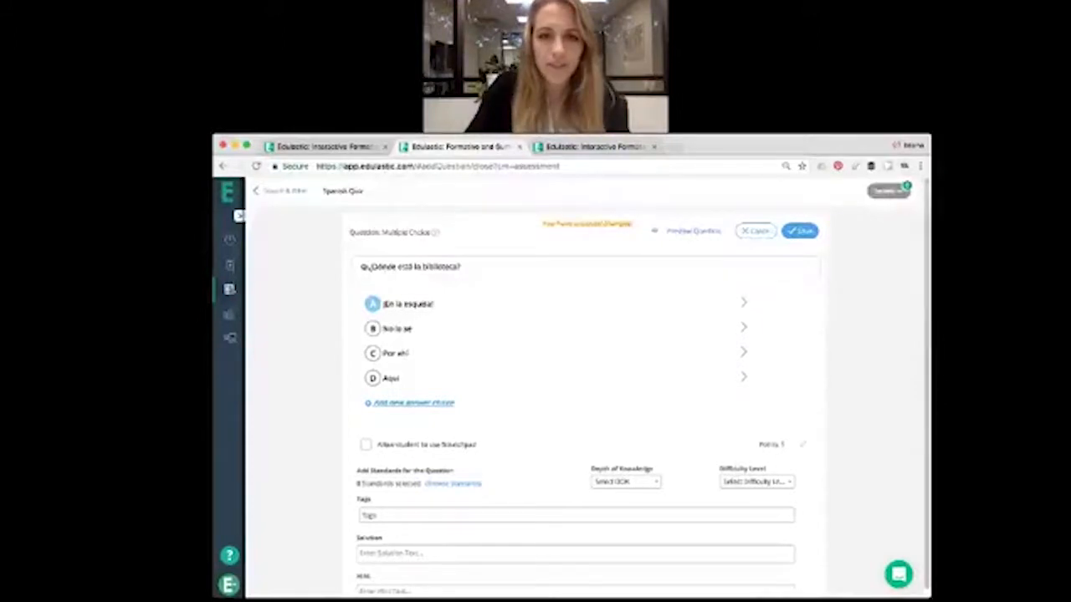
Step: Attach standard B1.1.3 to the question via Browse Standards
{"action": "left_click", "coordinate": [452, 483]}
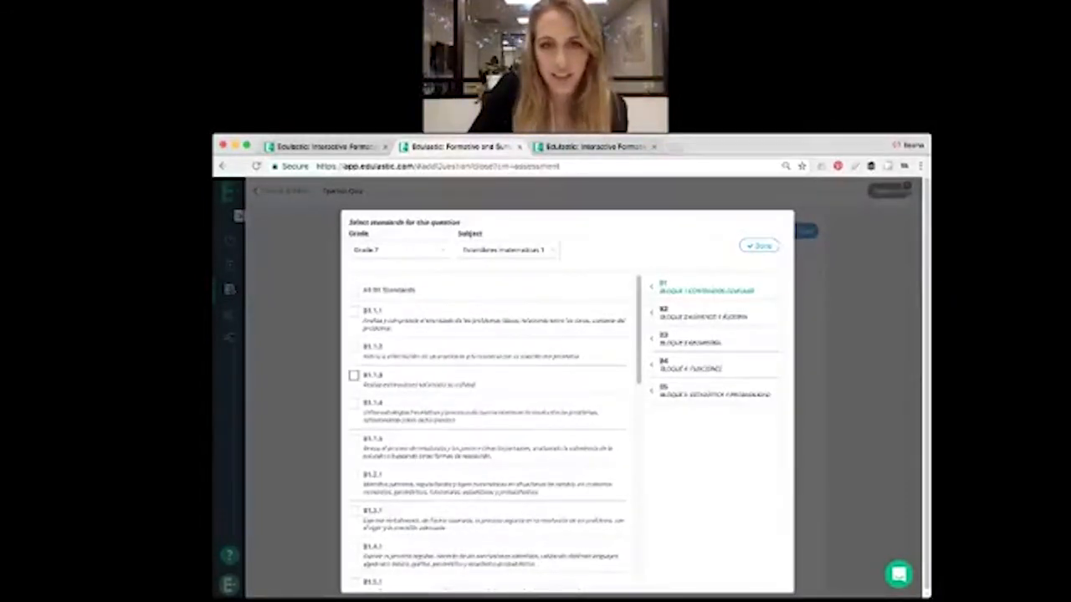
{"action": "left_click", "coordinate": [354, 375]}
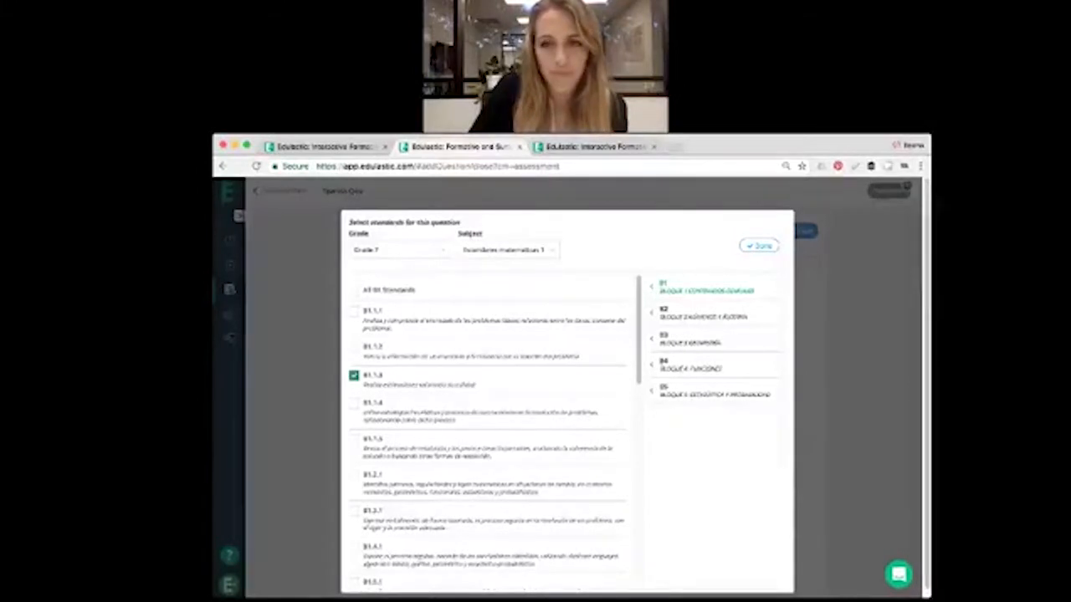
{"action": "left_click", "coordinate": [758, 246]}
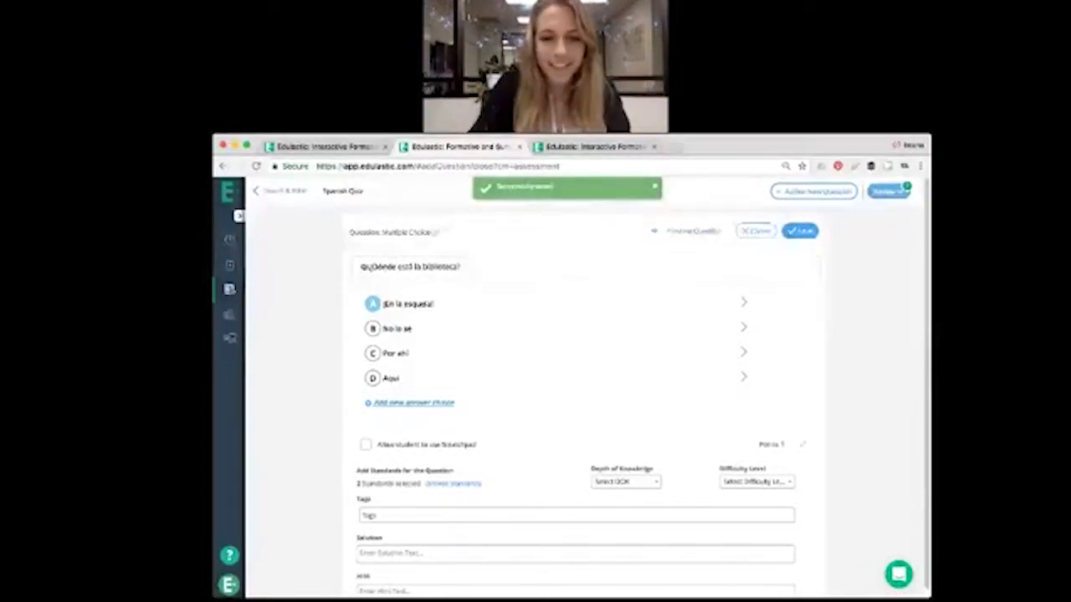
Step: Add the #community tag to the question
{"action": "left_click", "coordinate": [576, 515]}
{"action": "type", "text": "#summativ"}
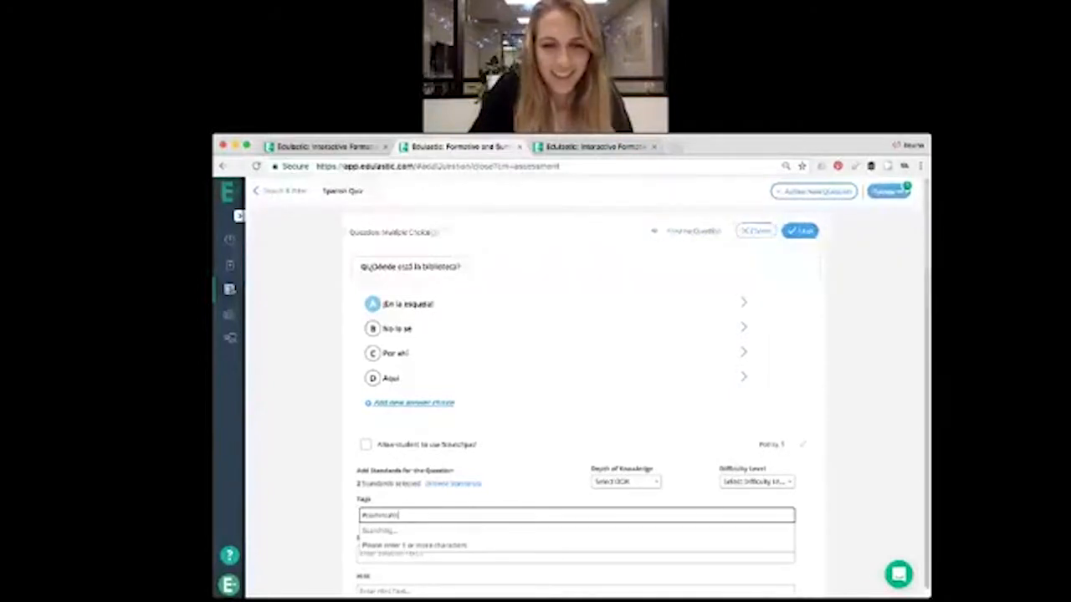
{"action": "type", "text": "community"}
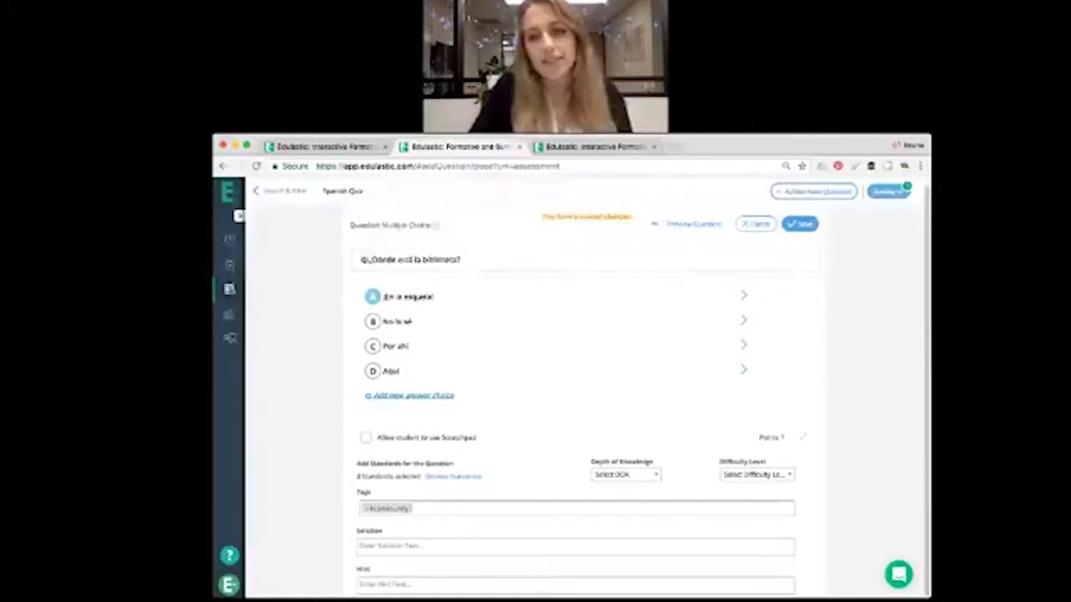
{"action": "left_click", "coordinate": [799, 224]}
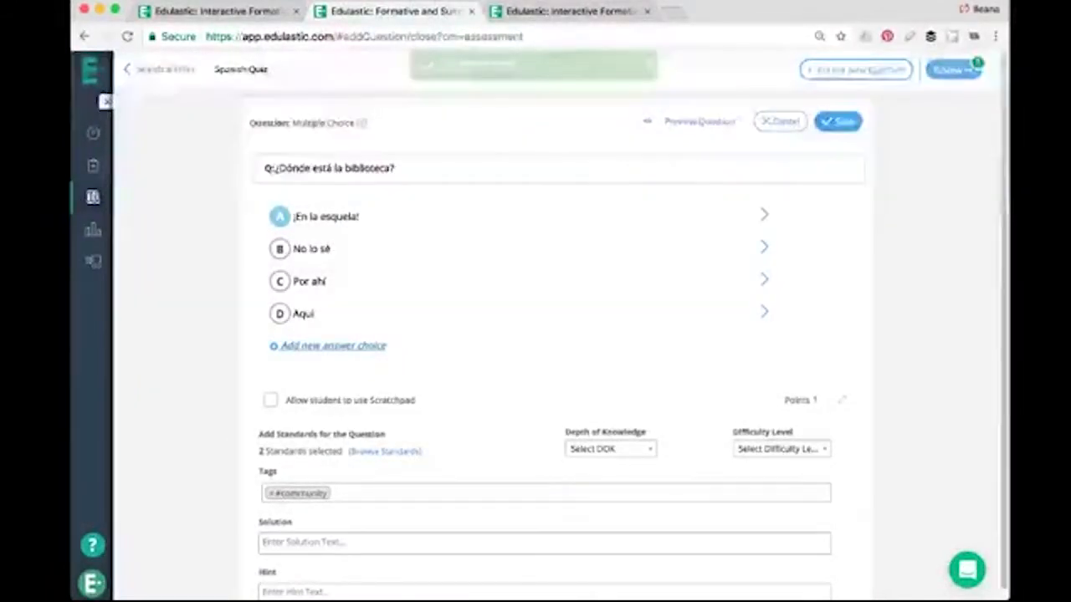
Step: Open the student-view preview of '¿Dónde está la biblioteca?'
{"action": "left_click", "coordinate": [837, 121]}
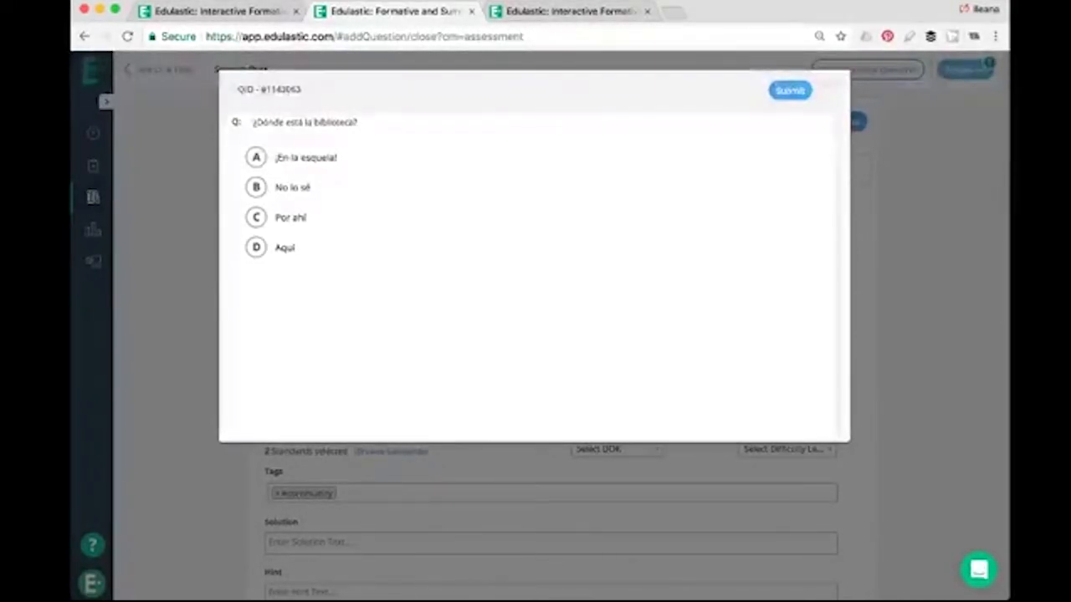
Step: Submit '¡En la escuela!' in the preview, check the correct answer, and close it
{"action": "left_click", "coordinate": [256, 157]}
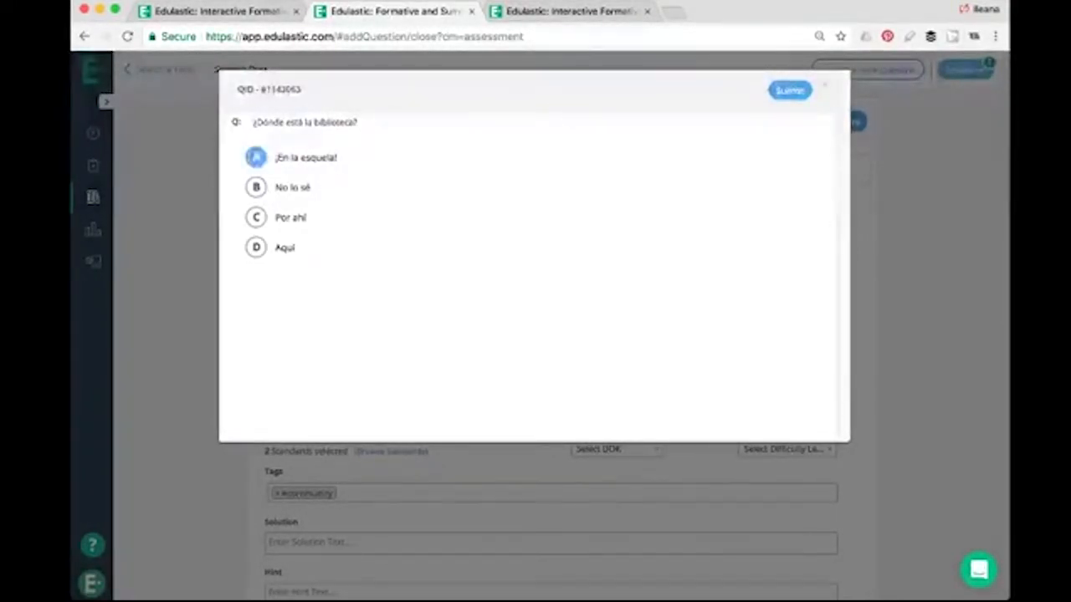
{"action": "left_click", "coordinate": [788, 90]}
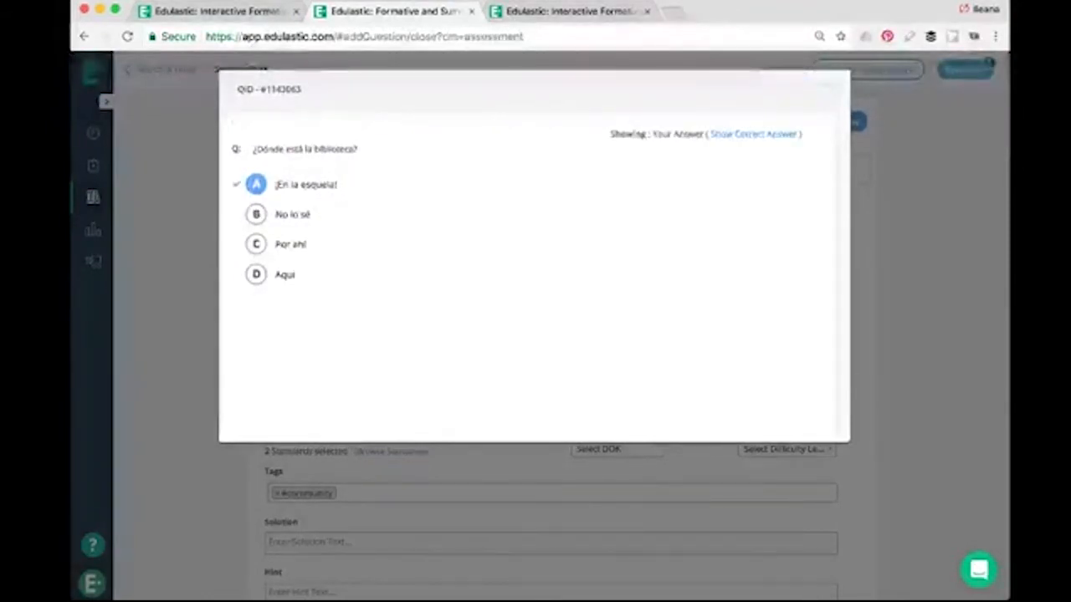
{"action": "left_click", "coordinate": [754, 133]}
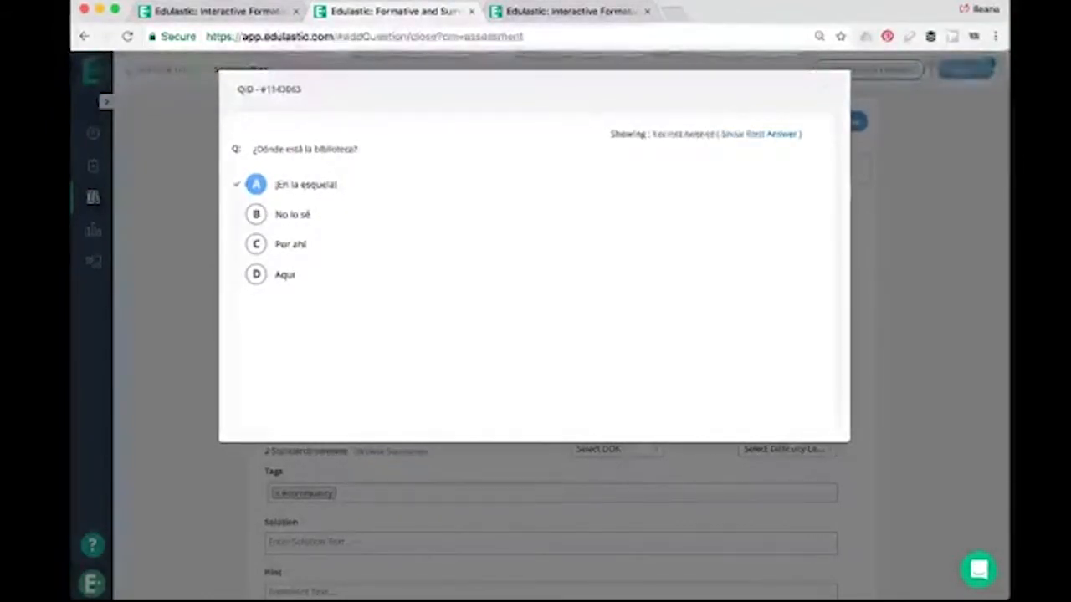
{"action": "left_click", "coordinate": [743, 134]}
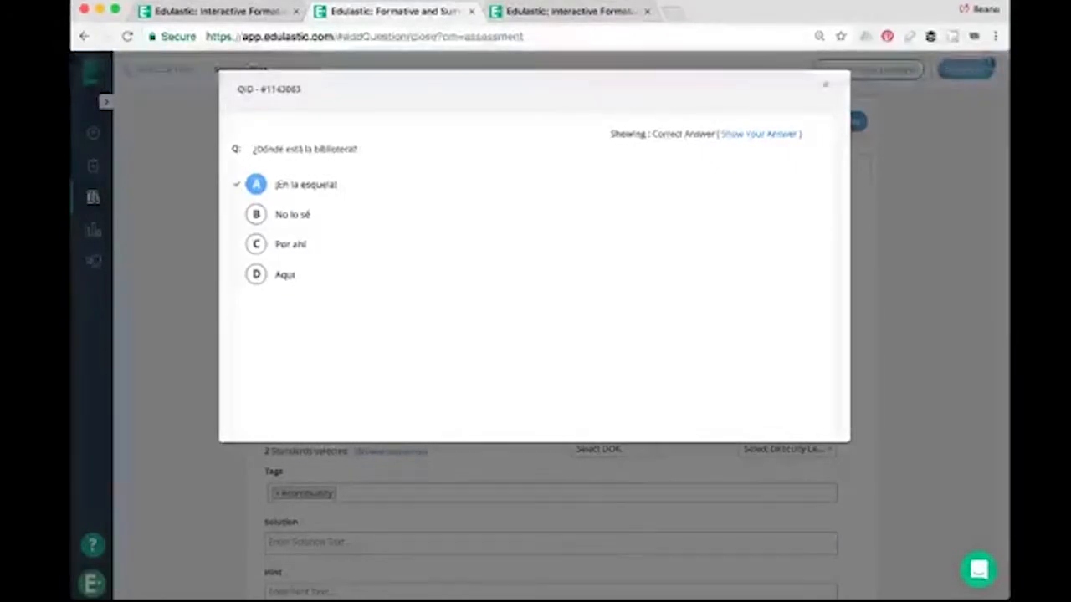
{"action": "left_click", "coordinate": [825, 86]}
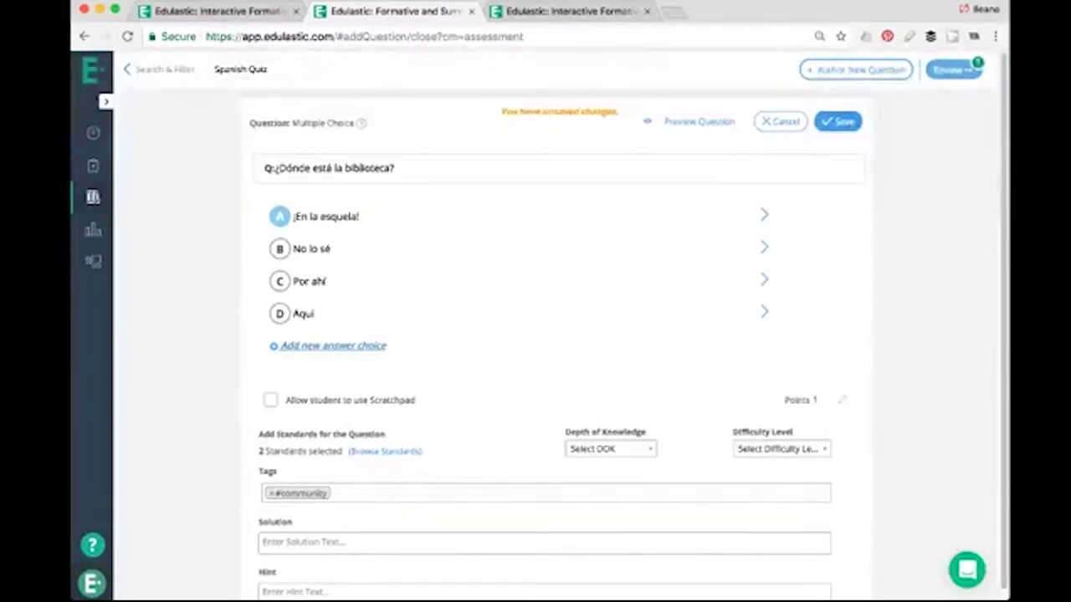
Step: Save the question and open the Spanish Quiz review page
{"action": "left_click", "coordinate": [837, 121]}
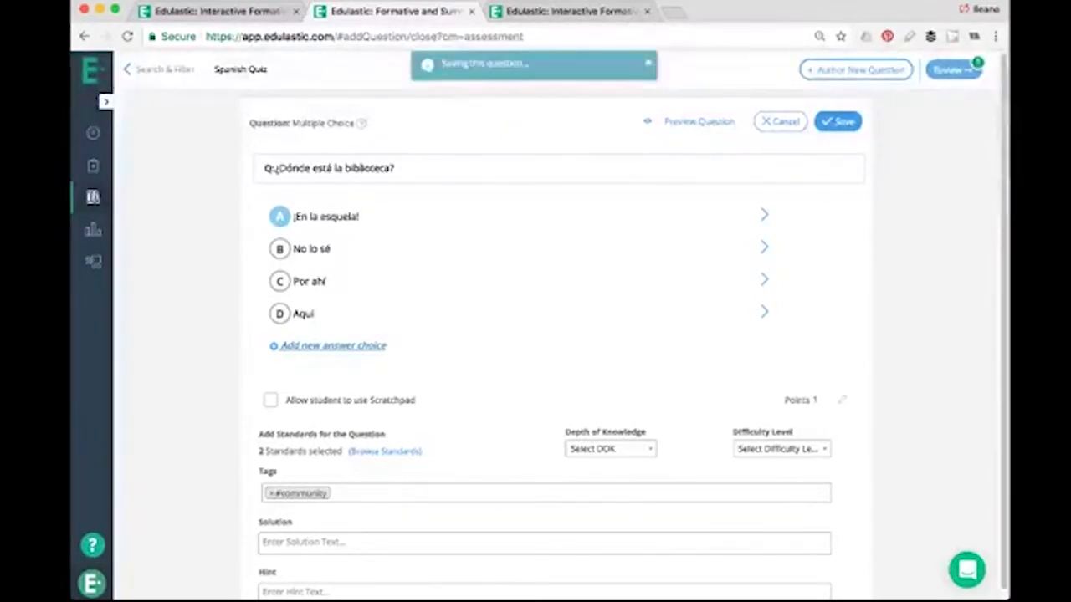
{"action": "left_click", "coordinate": [838, 121]}
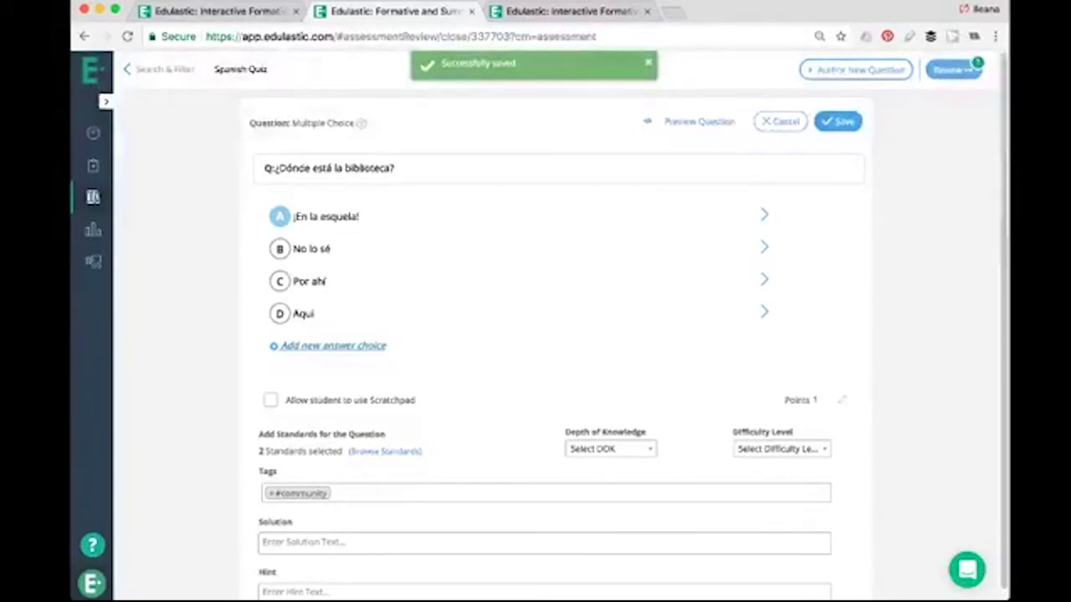
{"action": "left_click", "coordinate": [837, 122]}
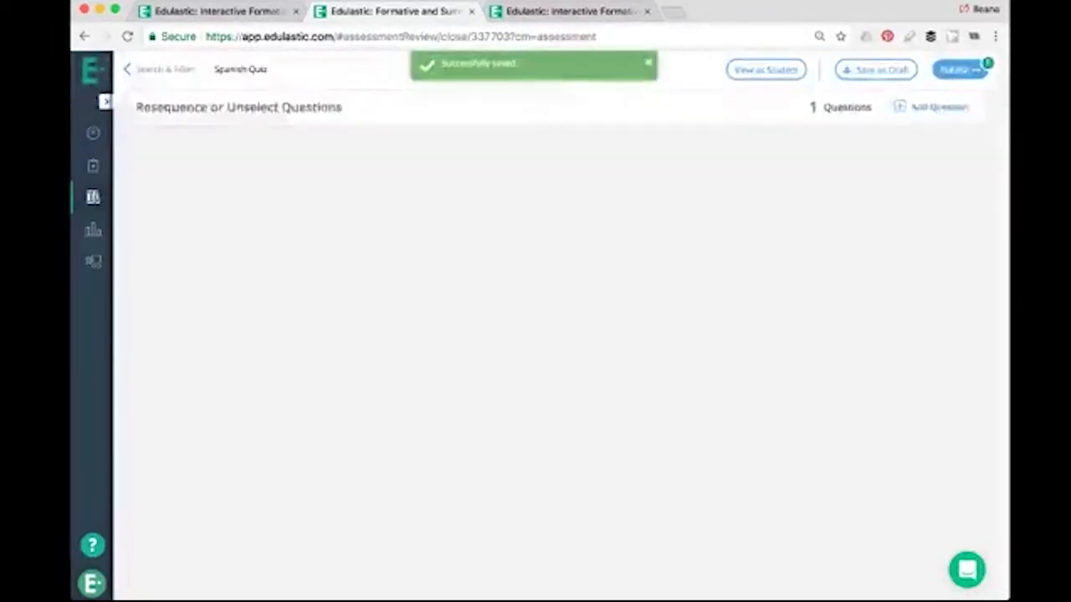